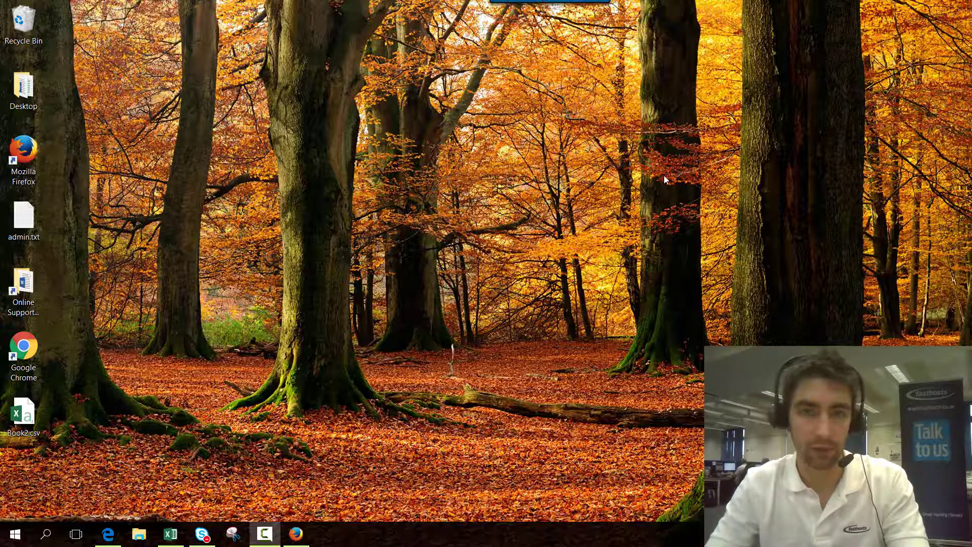
- Sign in to the Fasthosts Control Panel from fasthosts.co.uk using the saved credentials
left_click(295, 534)
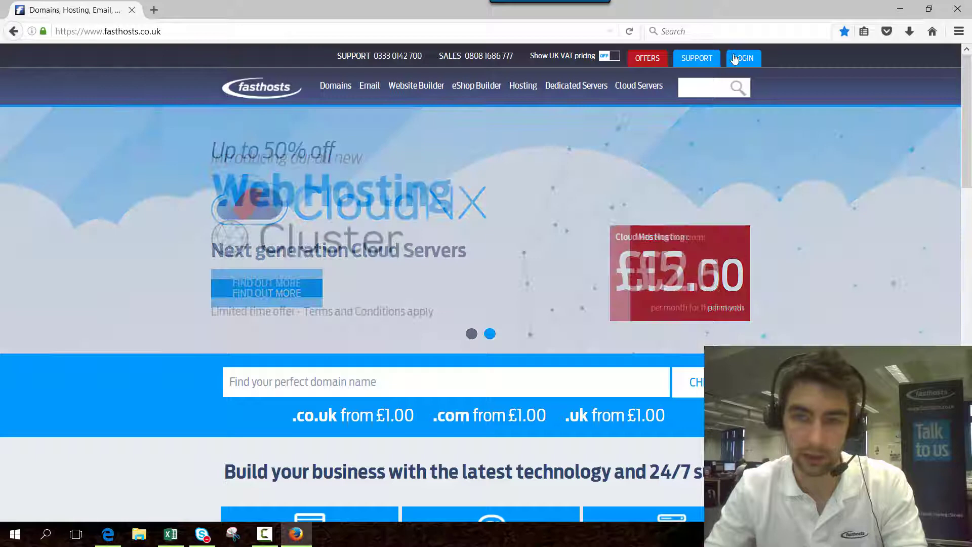
left_click(742, 58)
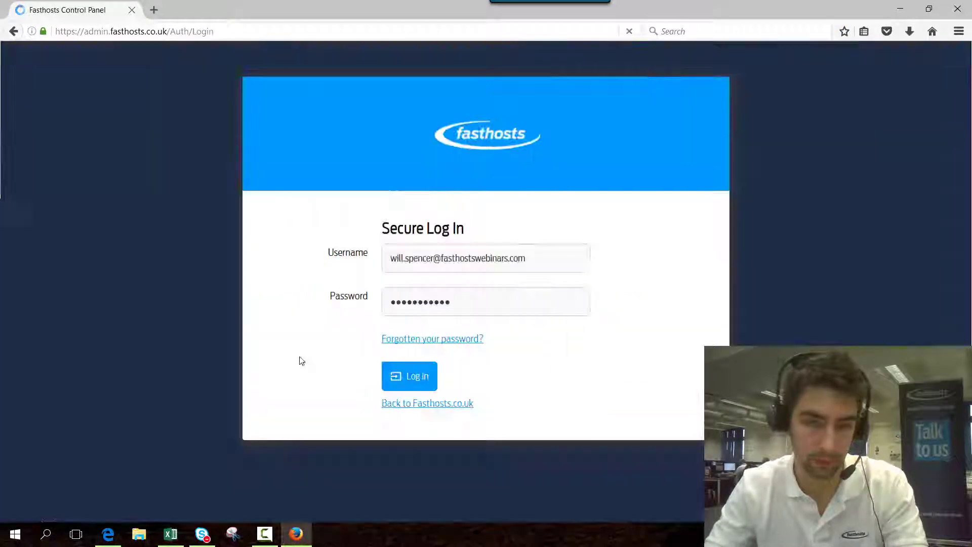
left_click(408, 376)
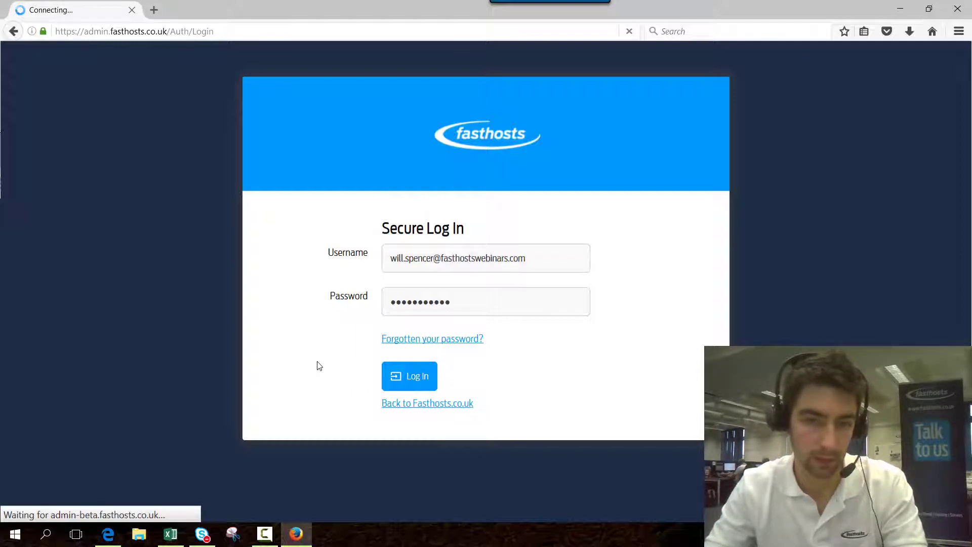
left_click(409, 376)
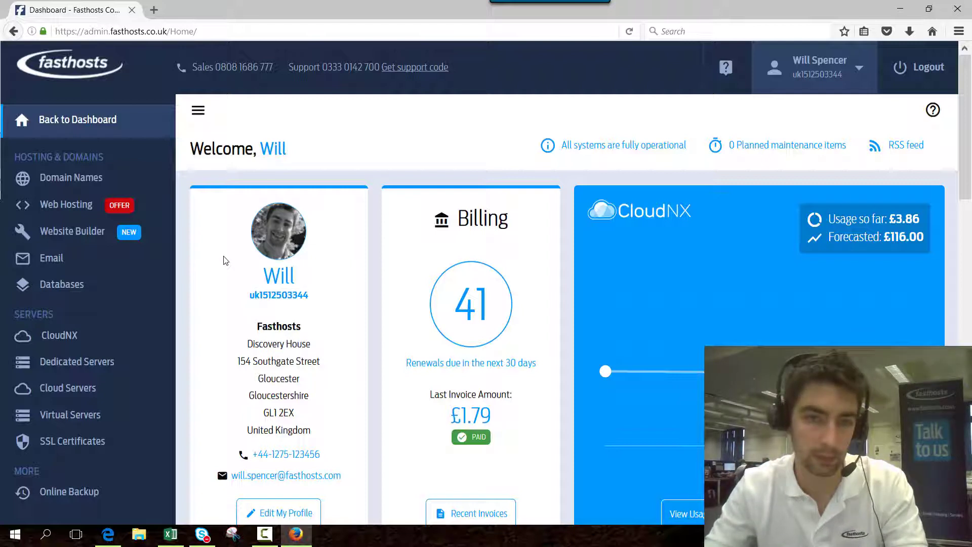
- Show the email mailboxes of the fasthostswebinars.com package from the Web Hosting list
left_click(67, 205)
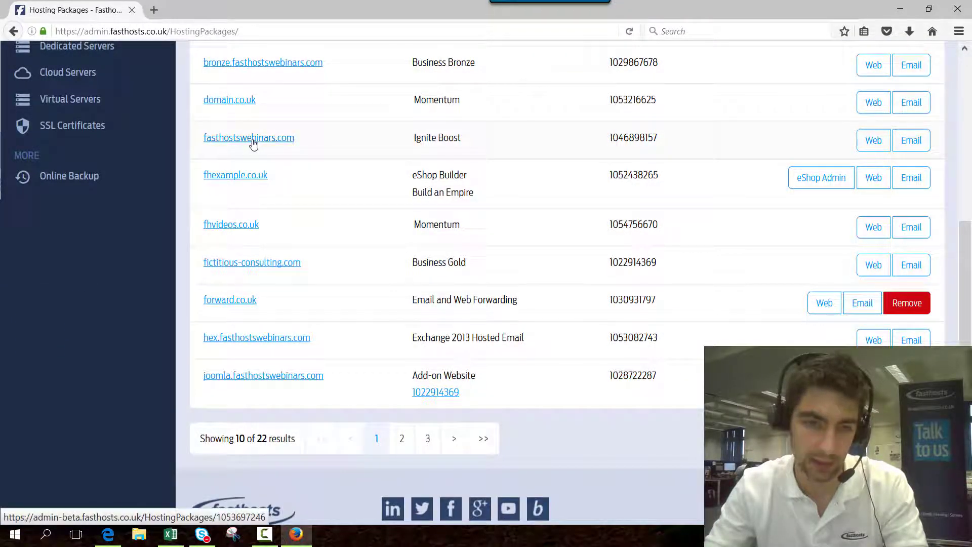
left_click(910, 140)
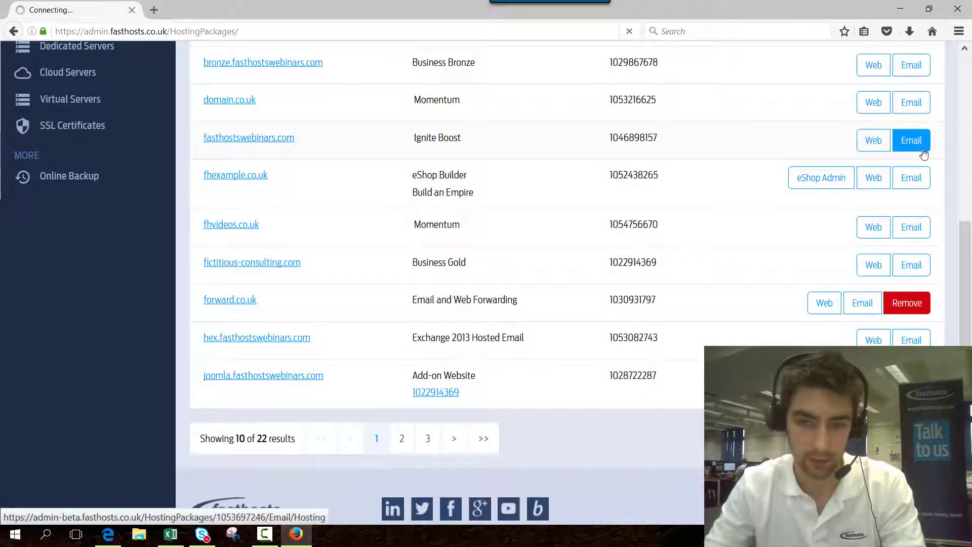
left_click(910, 140)
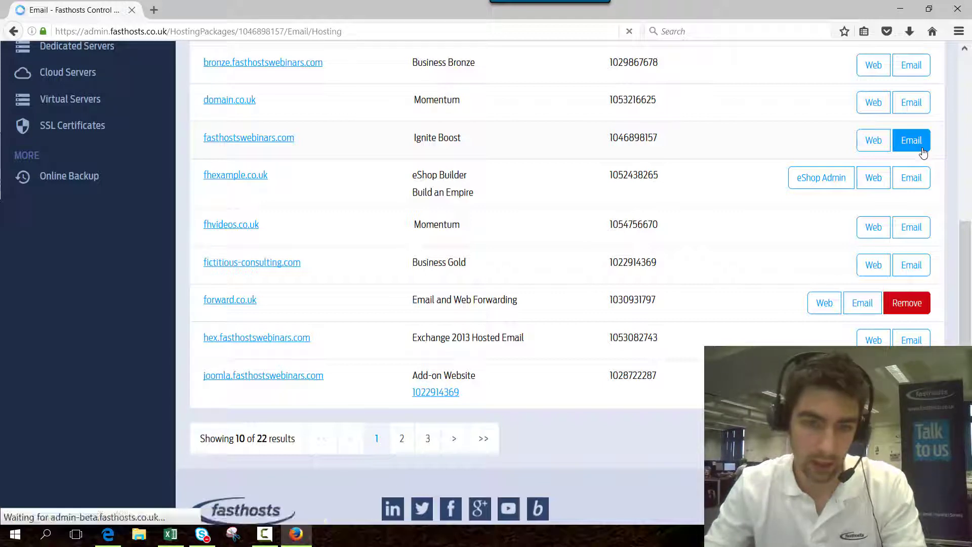
left_click(911, 140)
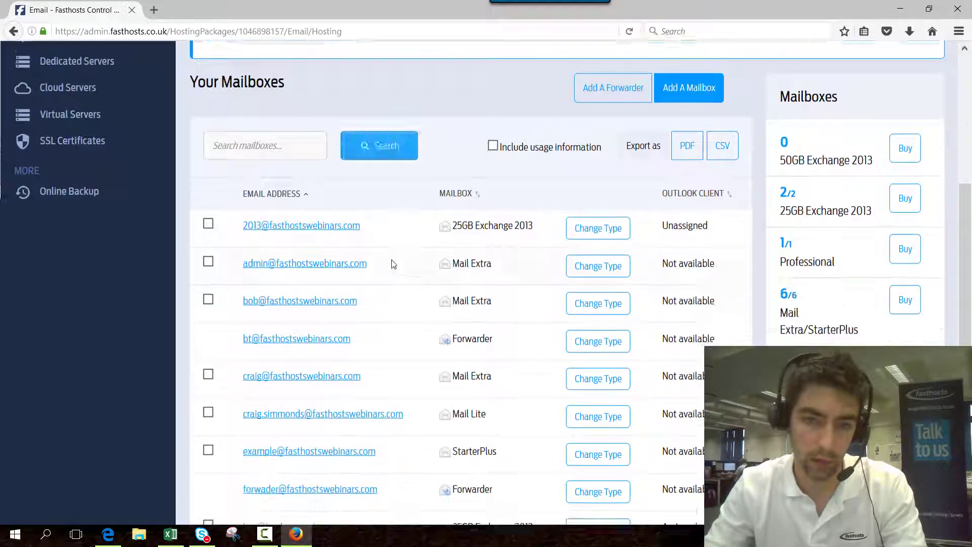
scroll("down", 3)
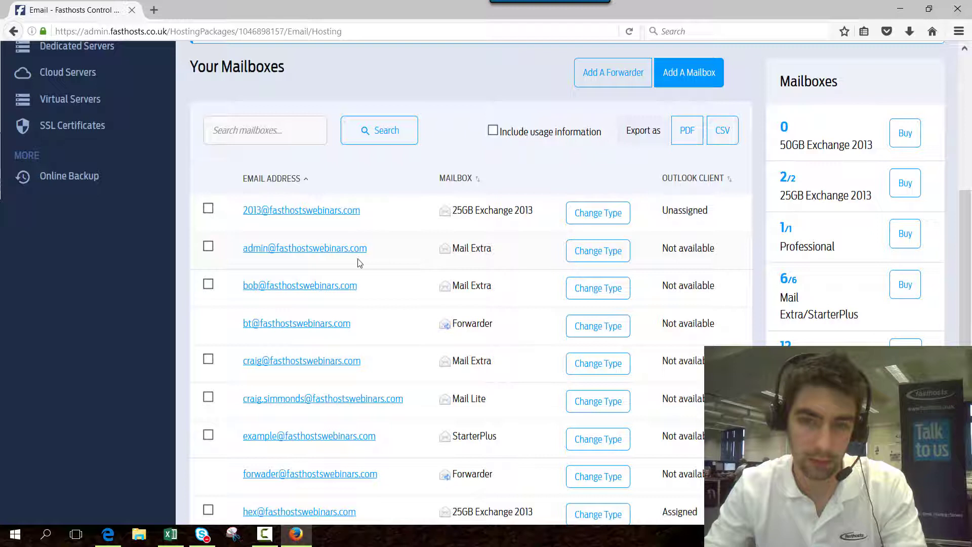
mouse_move(316, 252)
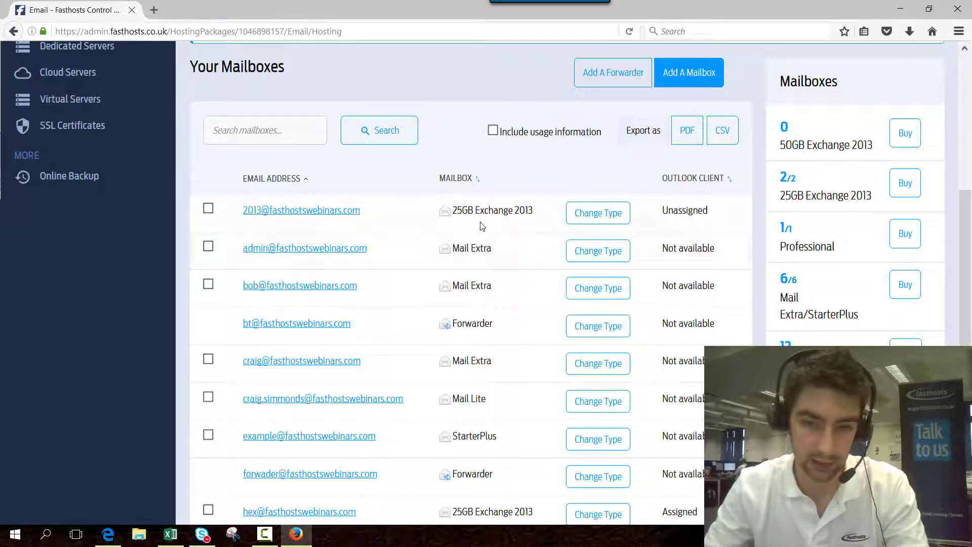
mouse_move(302, 210)
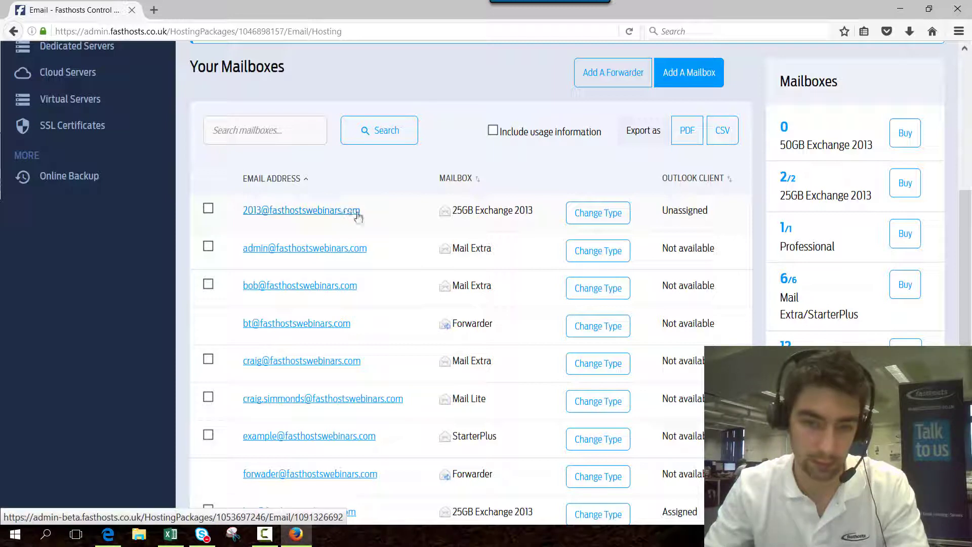
left_click(302, 211)
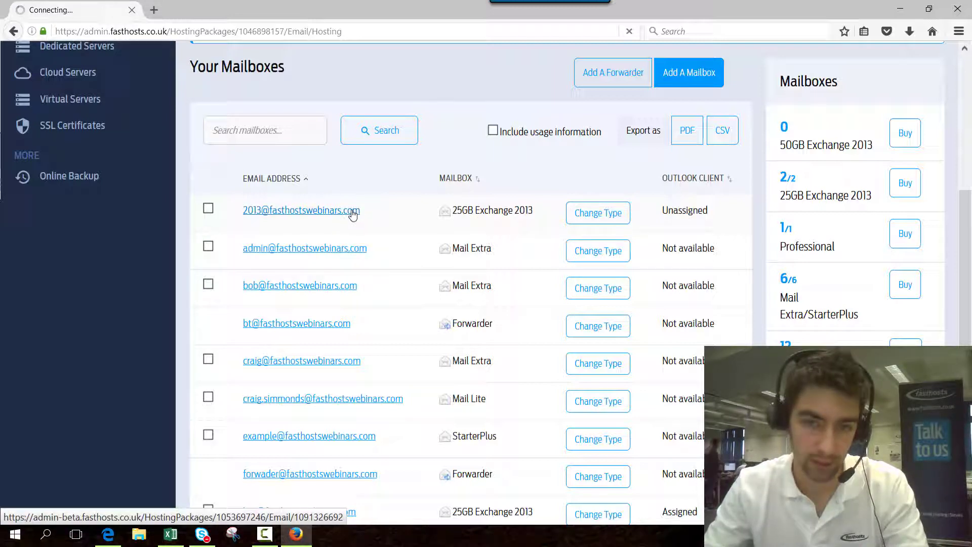
left_click(301, 210)
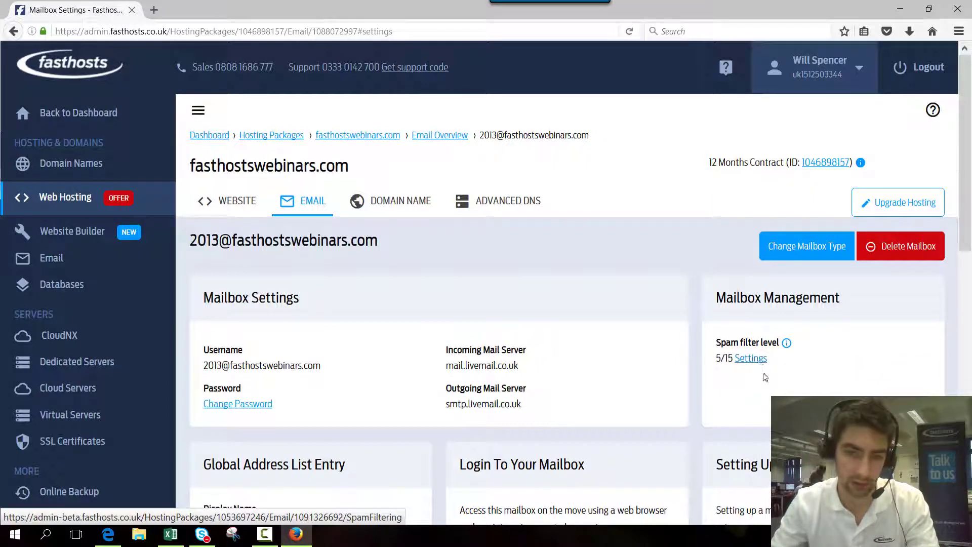
left_click(750, 357)
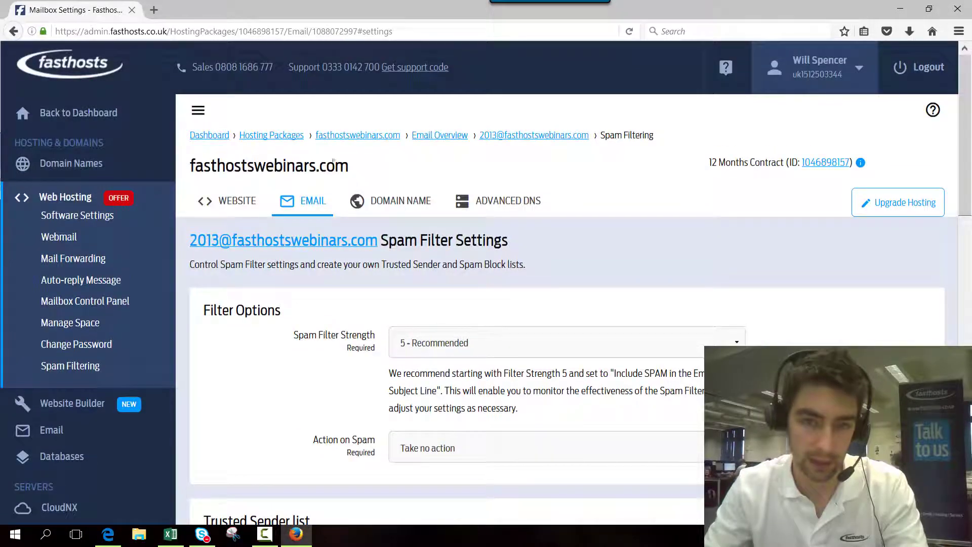
left_click(438, 135)
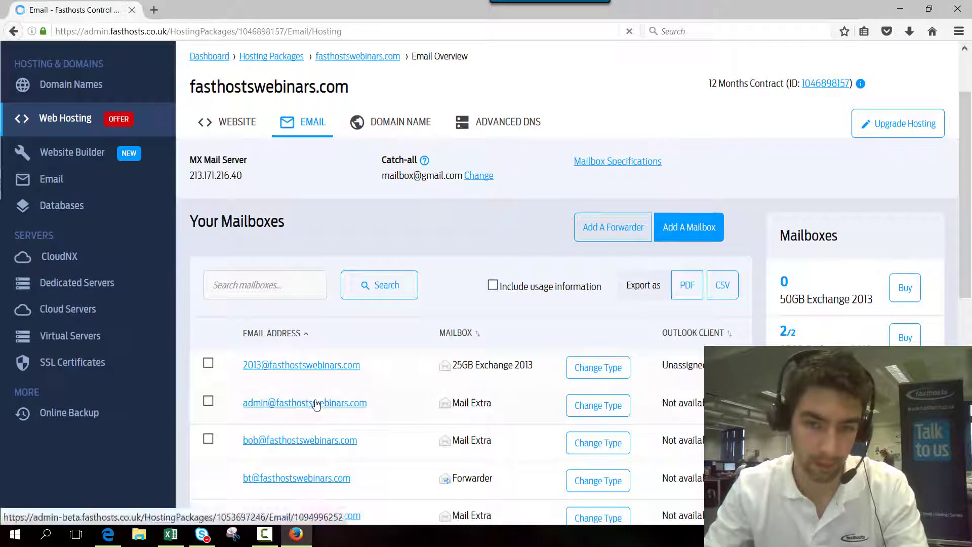
left_click(305, 402)
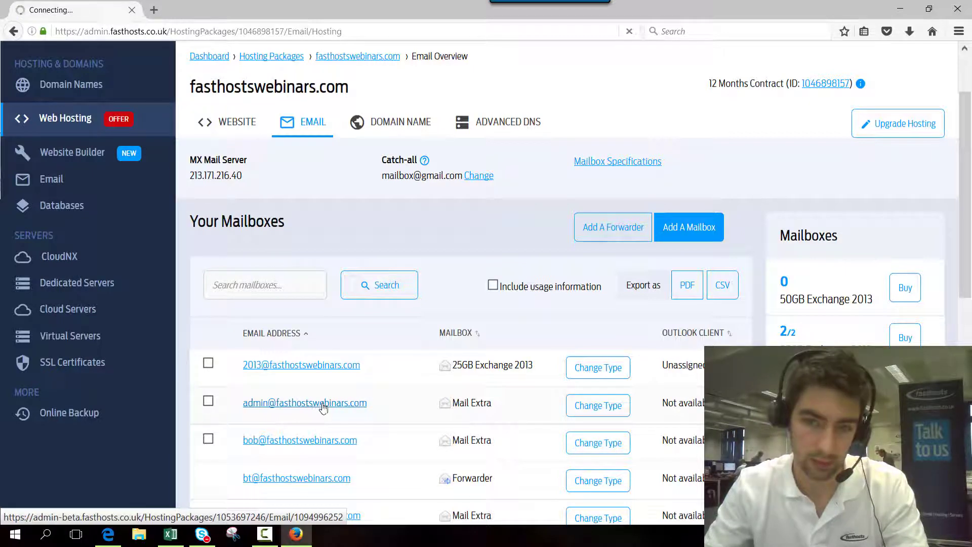
- Configure Spam Filtering for the admin mailbox, revealing strength, action and trusted sender list
left_click(304, 402)
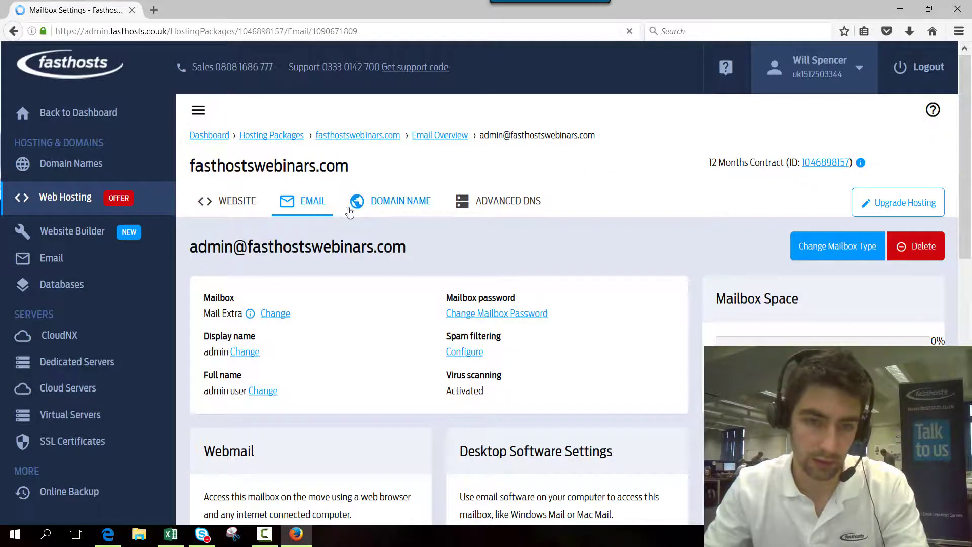
scroll("down", 3)
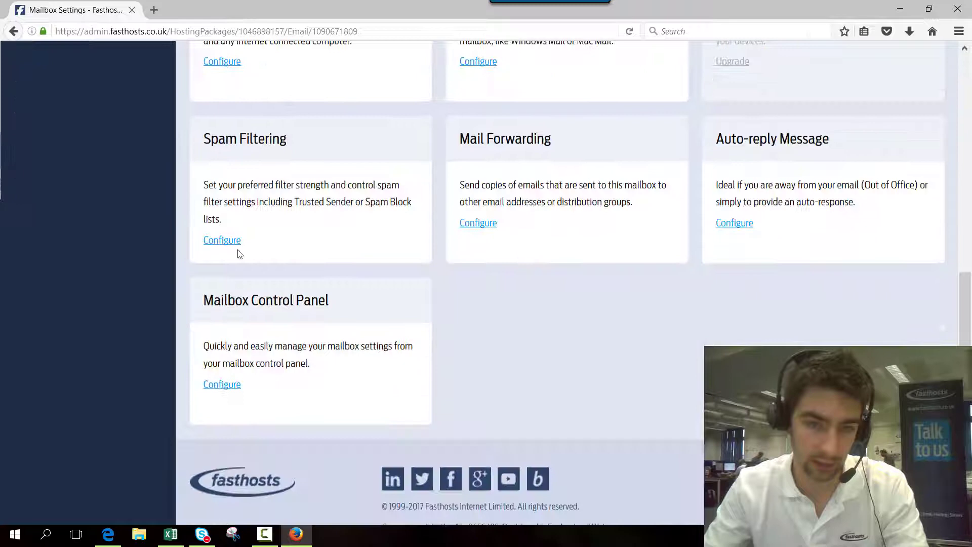
left_click(222, 240)
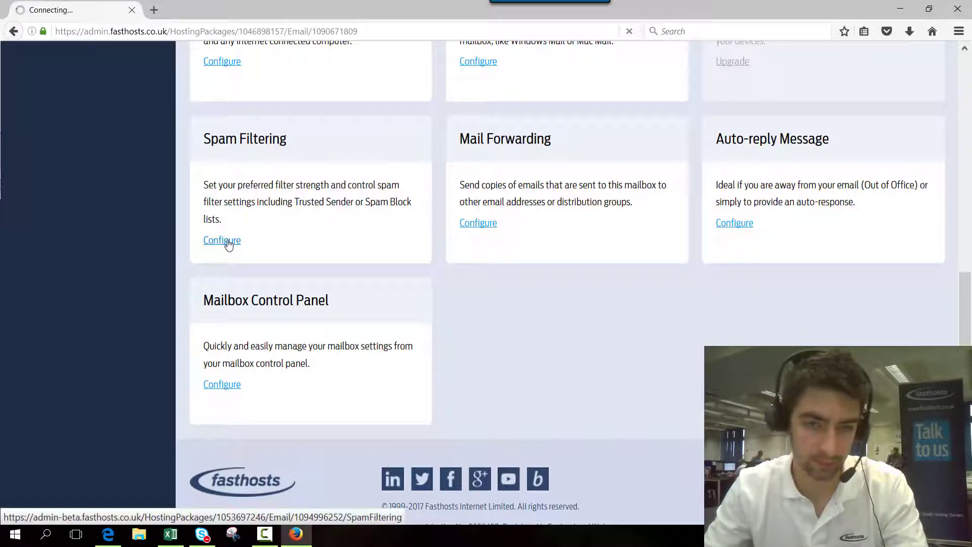
left_click(222, 240)
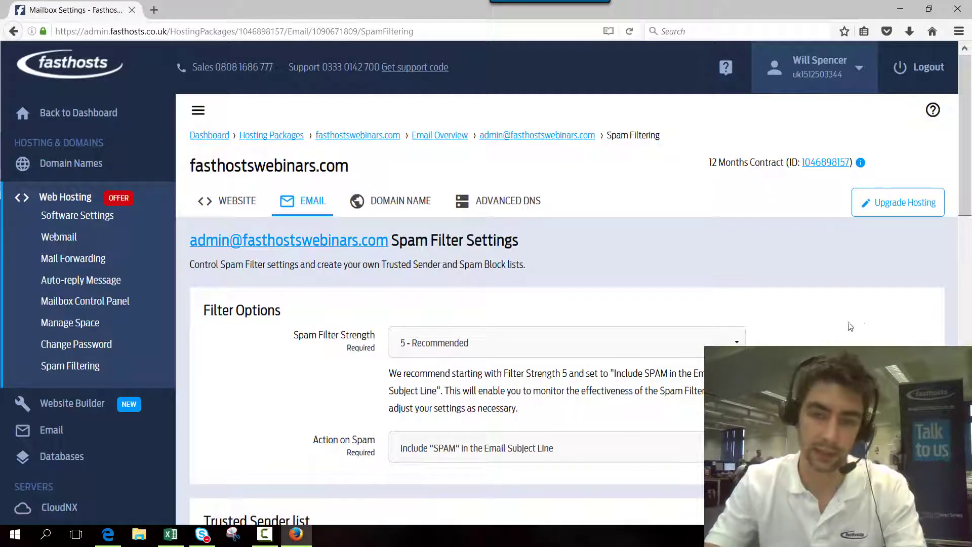
scroll("down", 3)
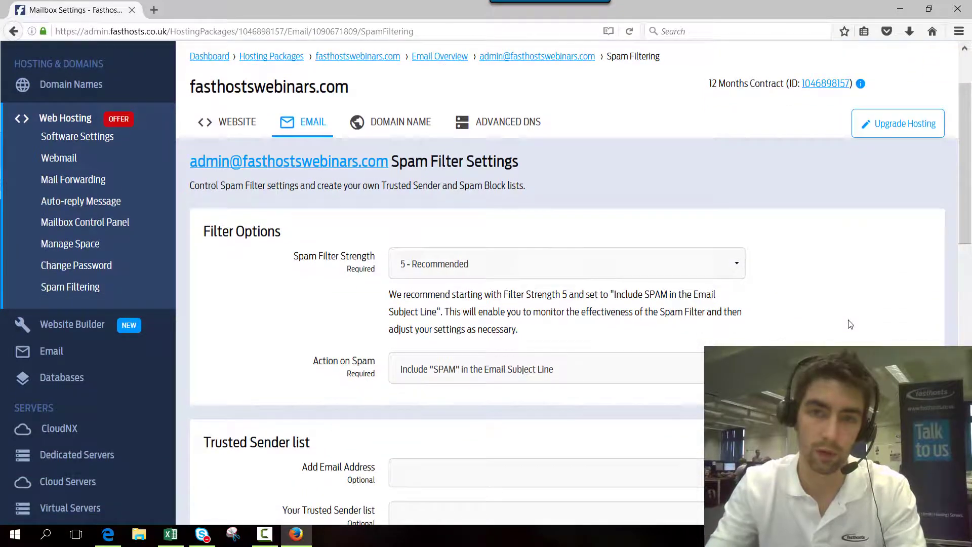
scroll("down", 3)
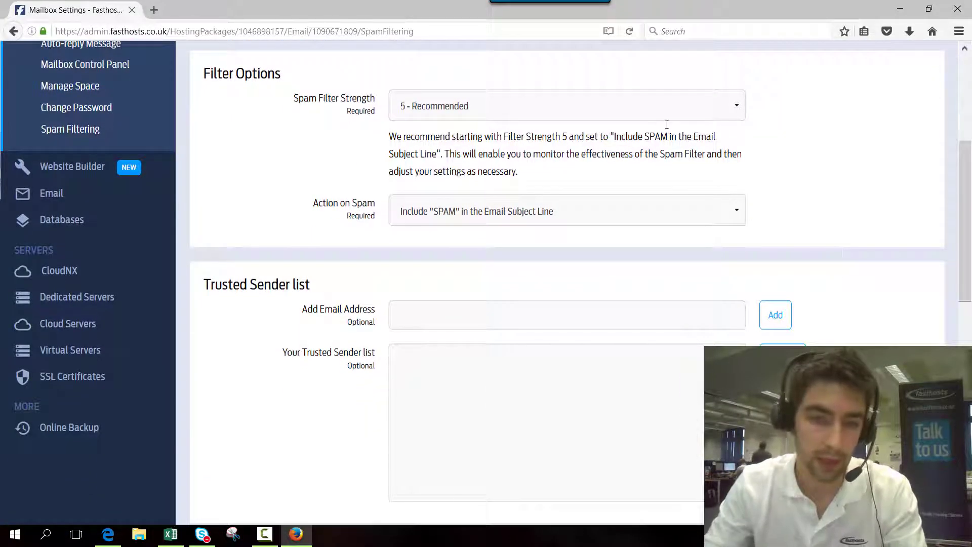
left_click(565, 105)
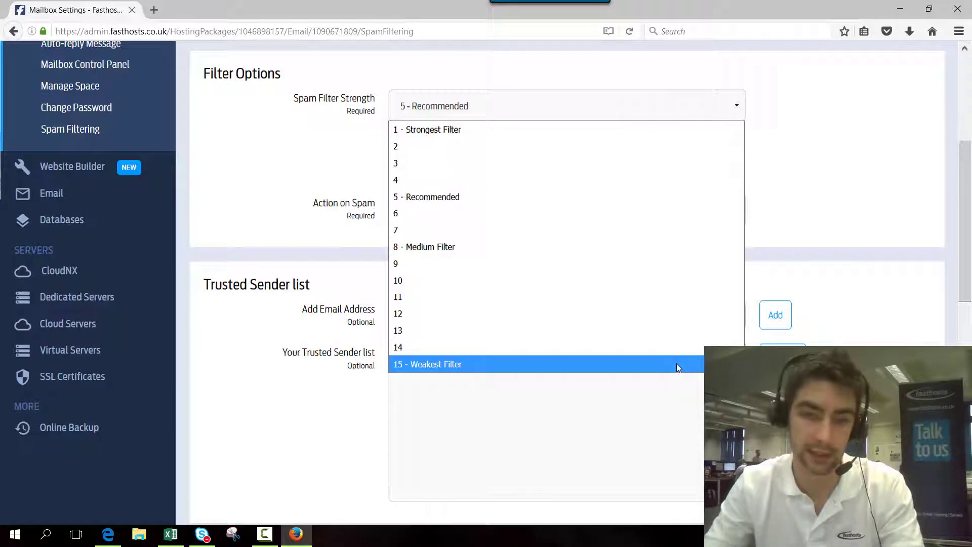
mouse_move(543, 121)
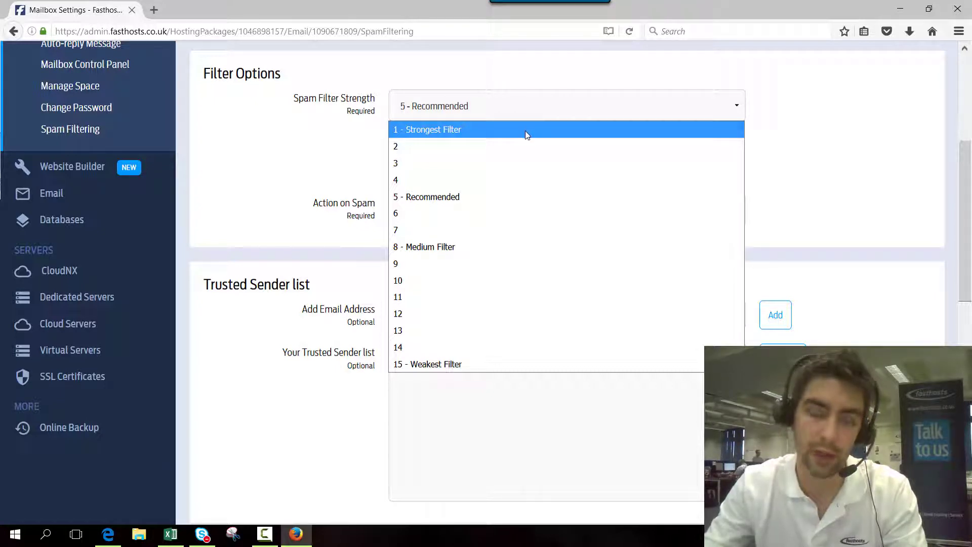
mouse_move(509, 197)
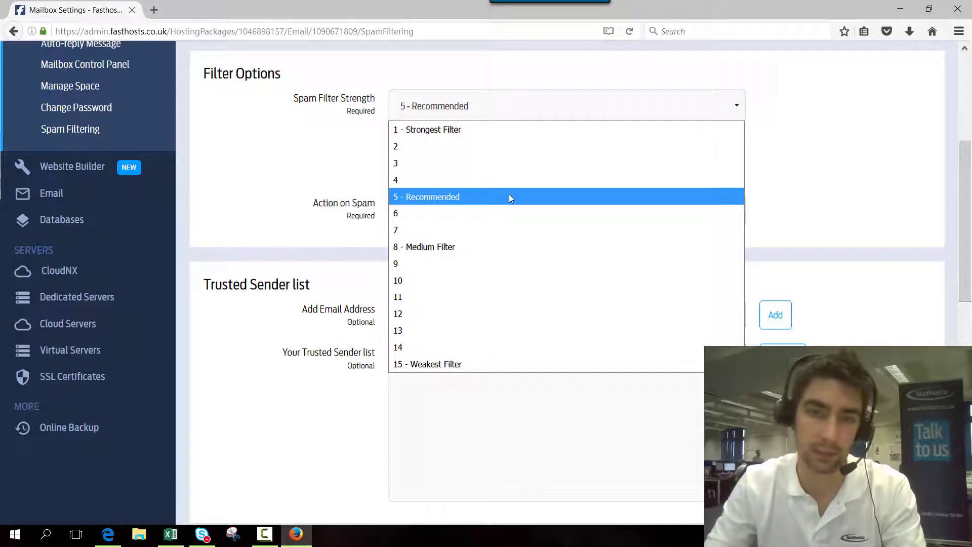
mouse_move(499, 181)
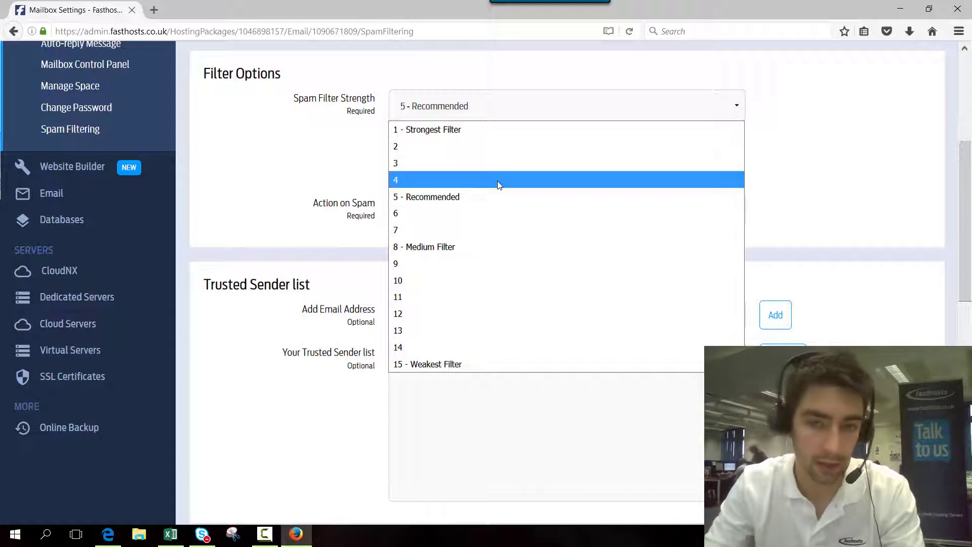
mouse_move(493, 145)
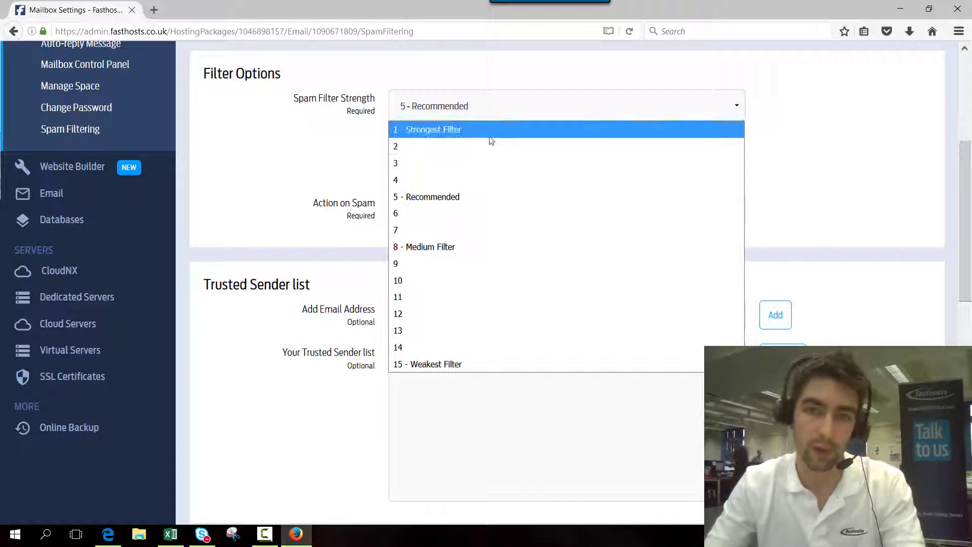
mouse_move(474, 146)
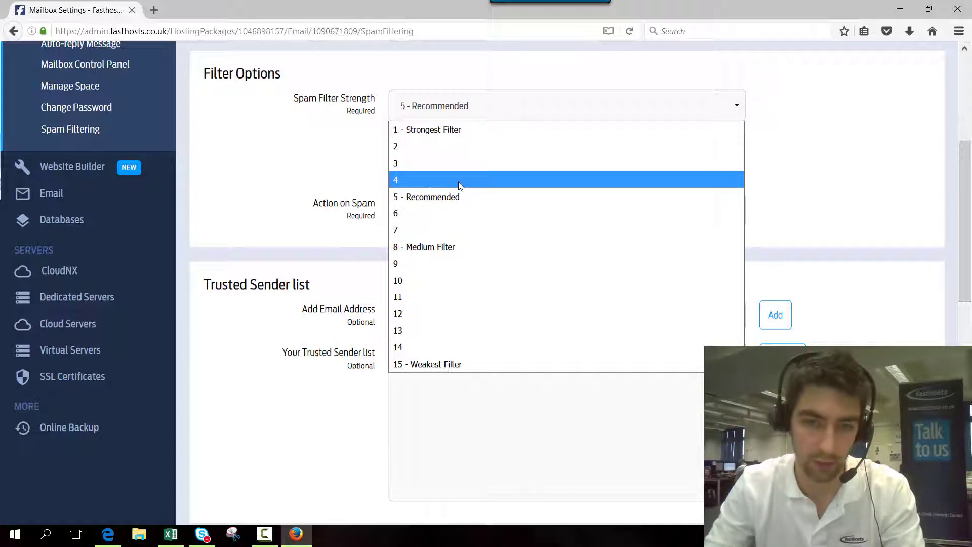
mouse_move(459, 163)
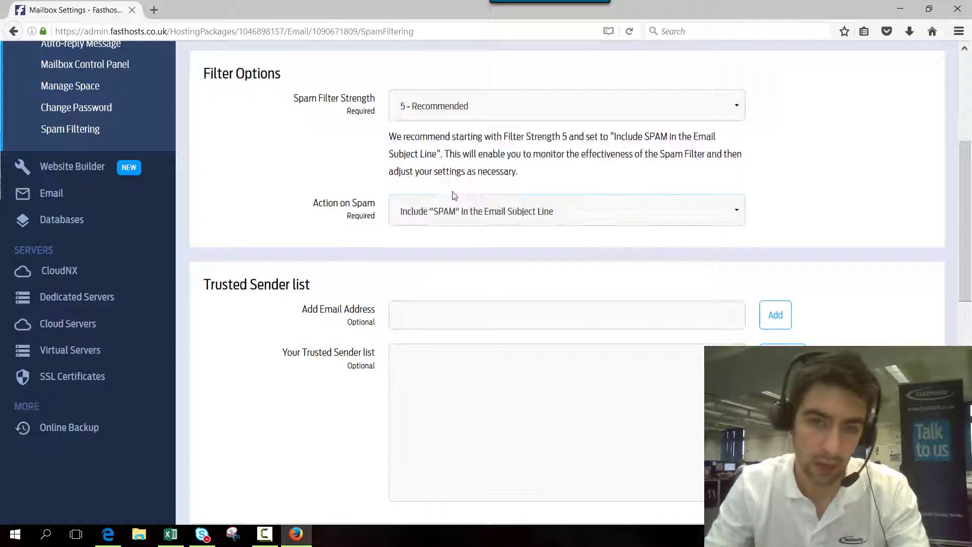
left_click(563, 211)
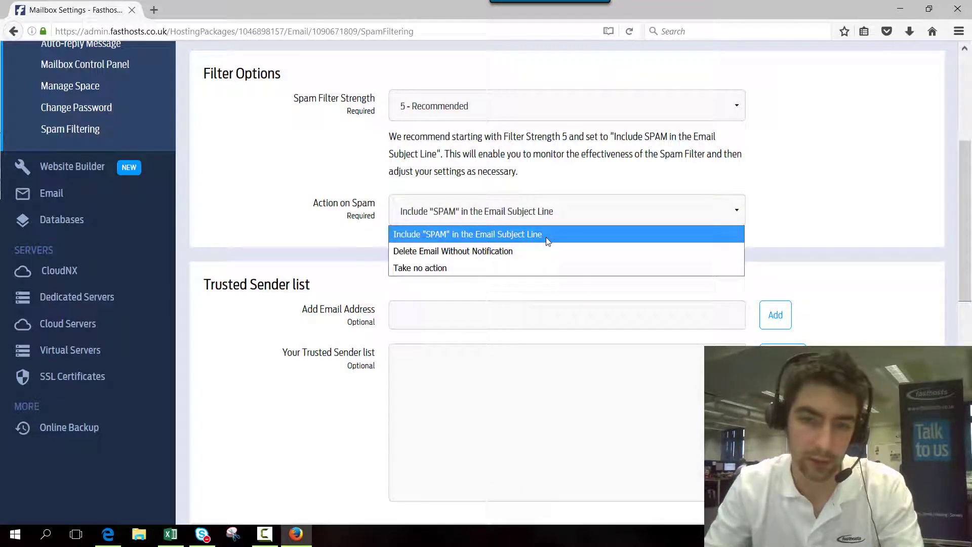
mouse_move(526, 256)
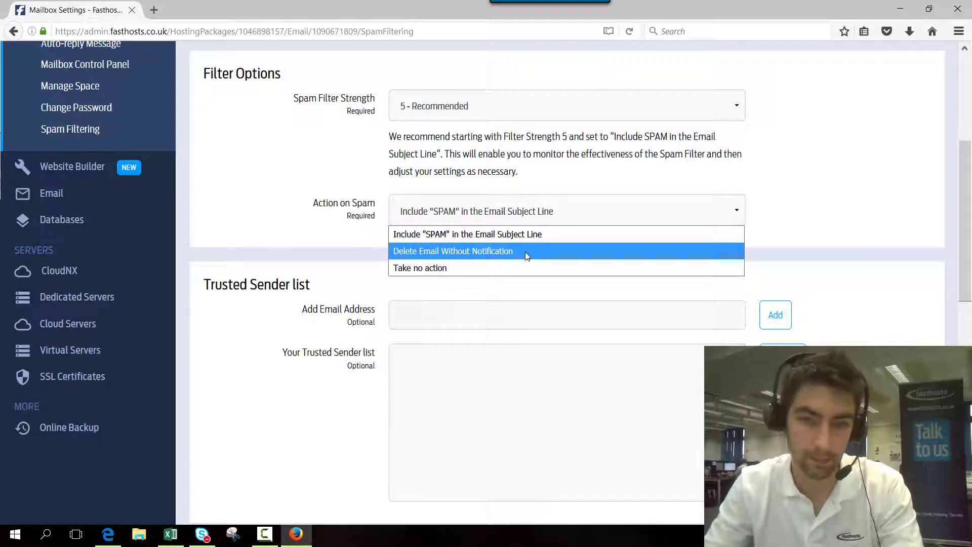
mouse_move(503, 267)
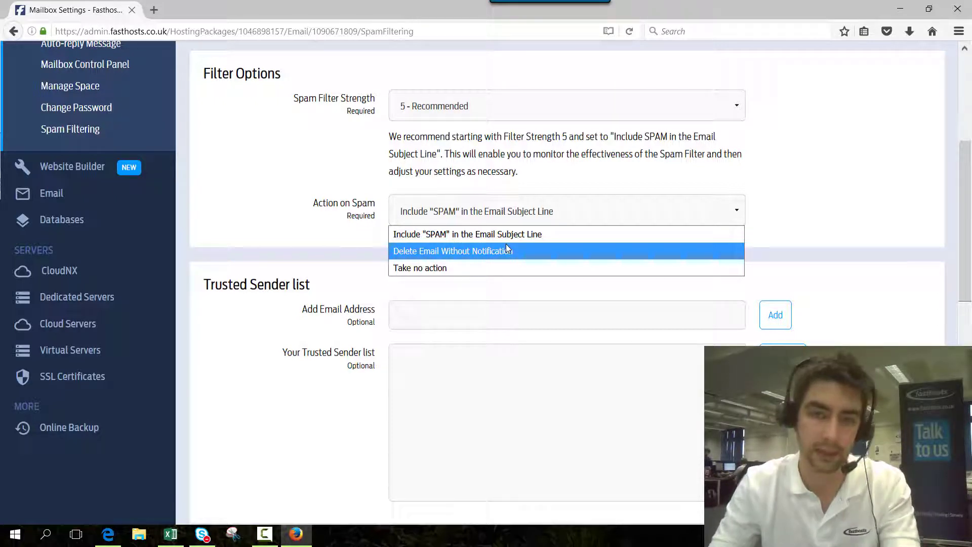
left_click(466, 233)
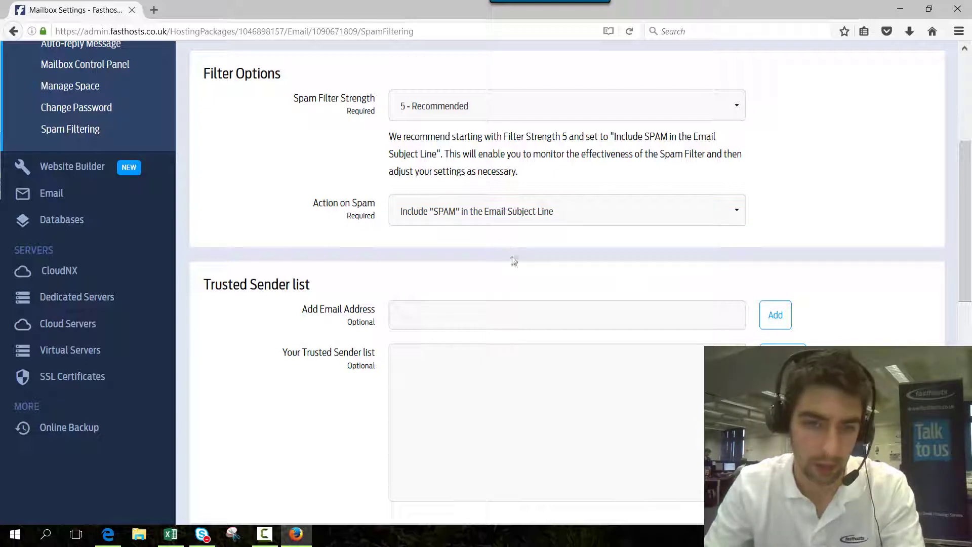
scroll("down", 3)
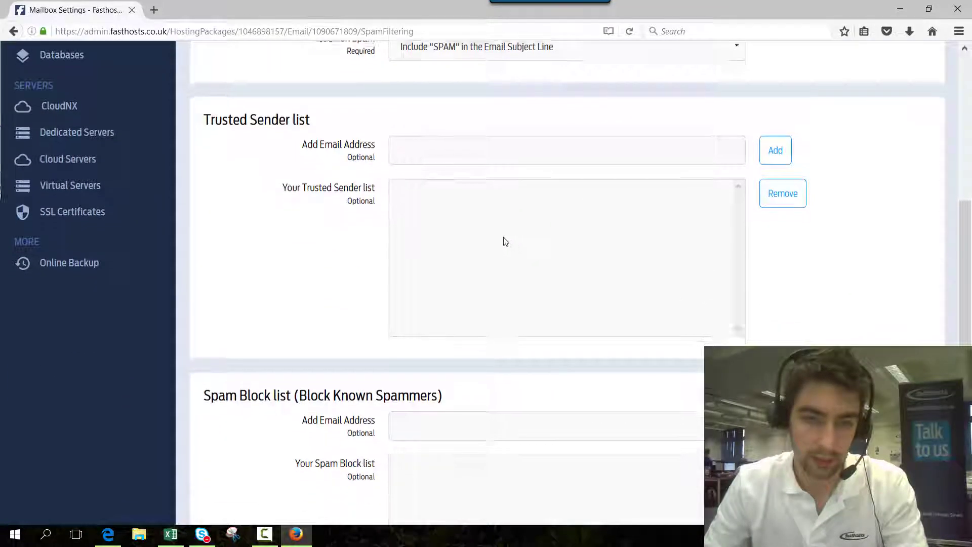
scroll("down", 3)
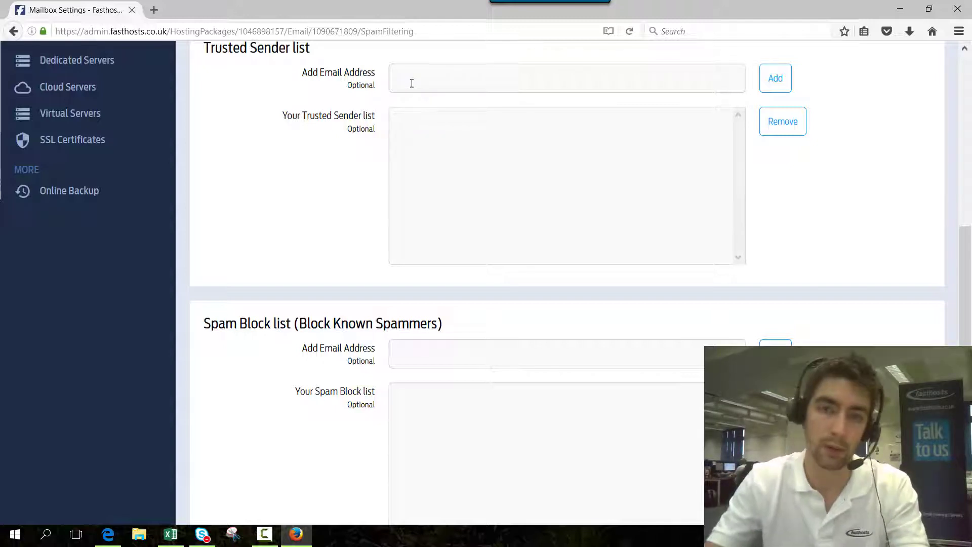
left_click(557, 78)
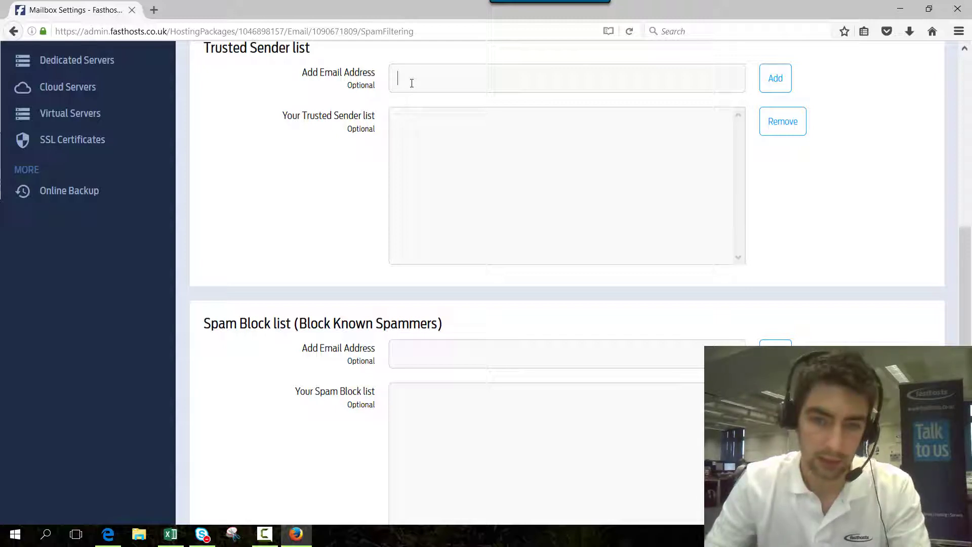
type("mail")
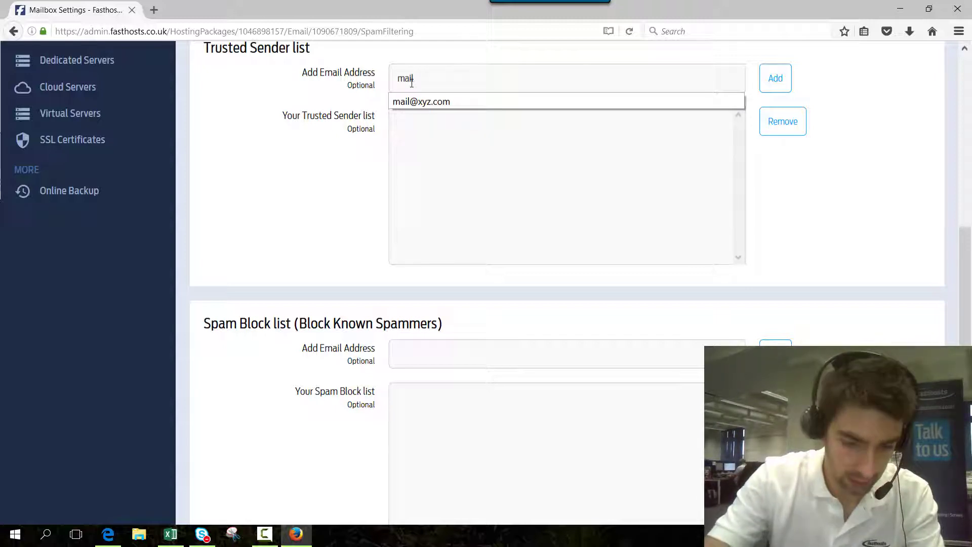
type("@xyz.com")
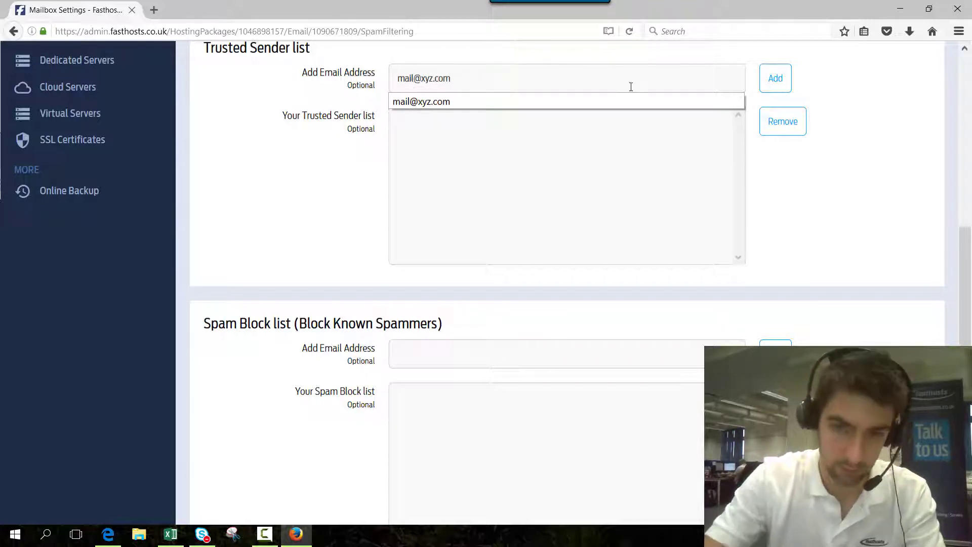
left_click(775, 78)
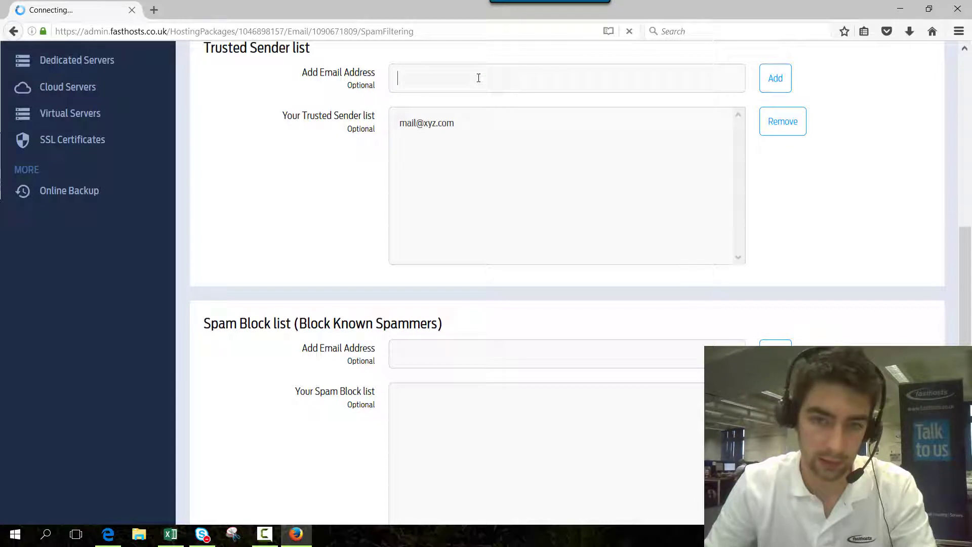
type("@")
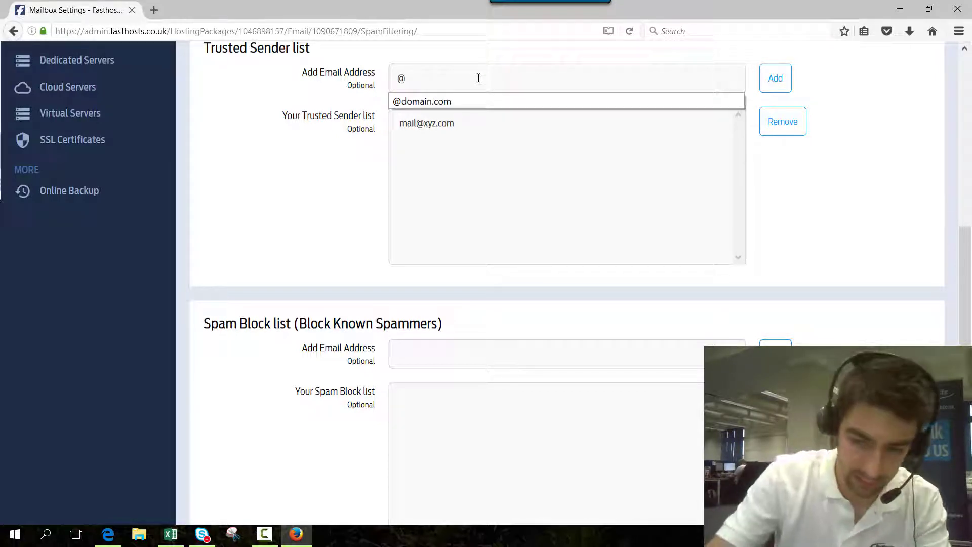
type("domain.com")
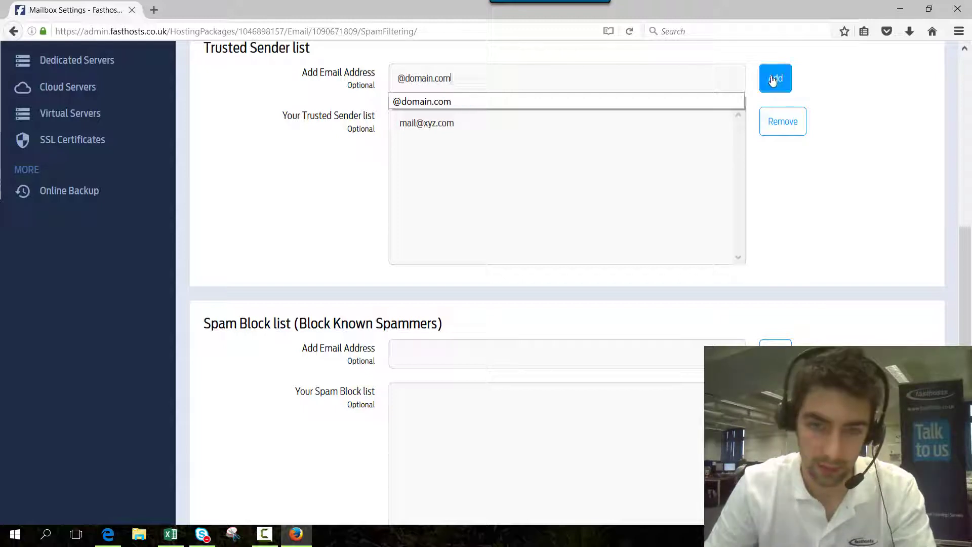
left_click(774, 78)
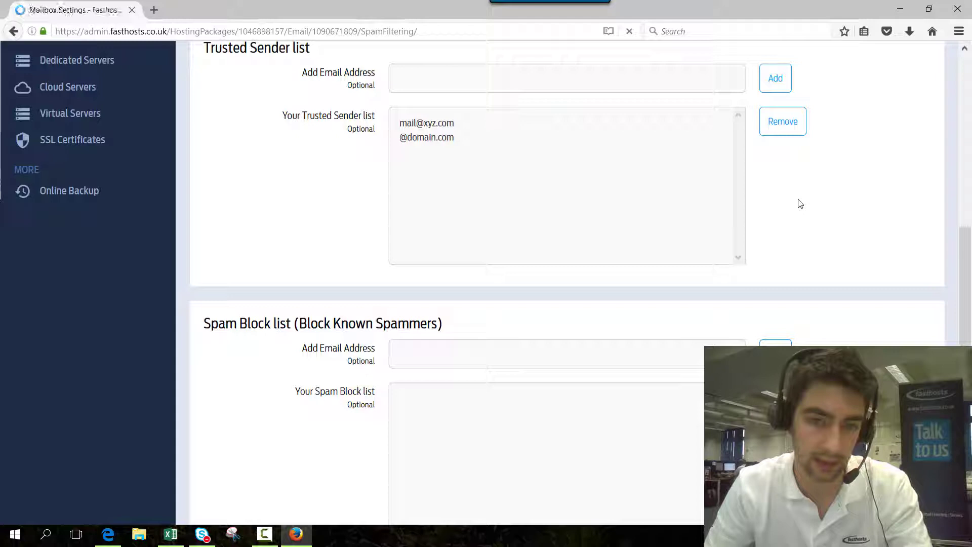
scroll("down", 3)
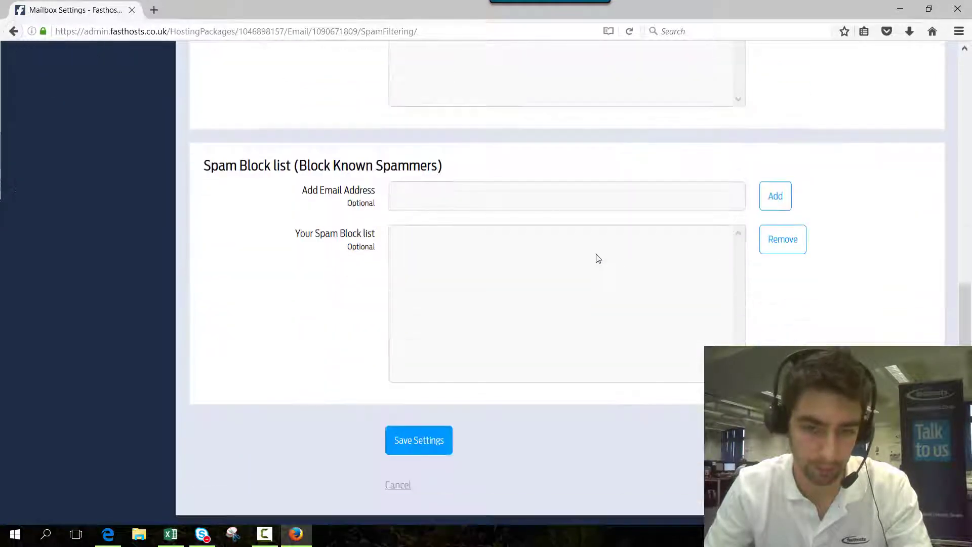
left_click(558, 195)
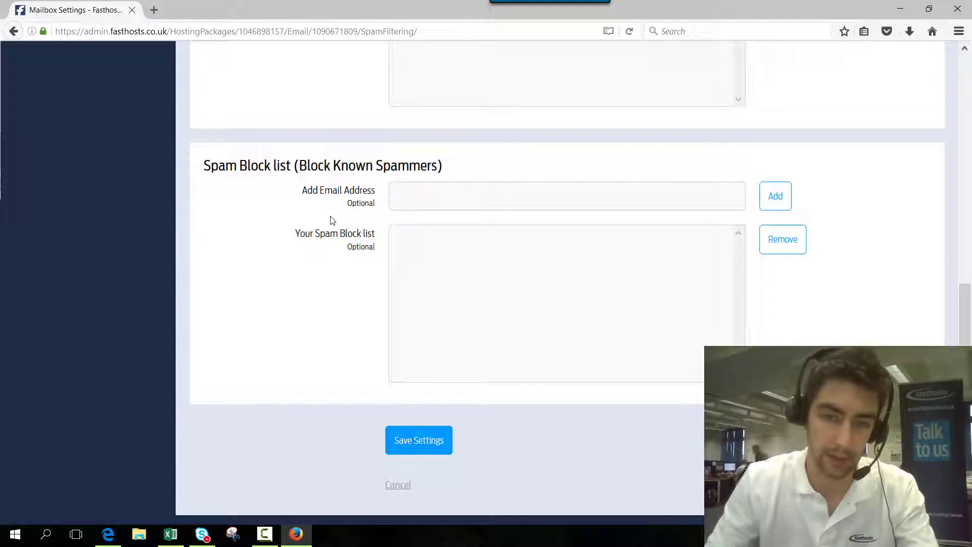
left_click(567, 195)
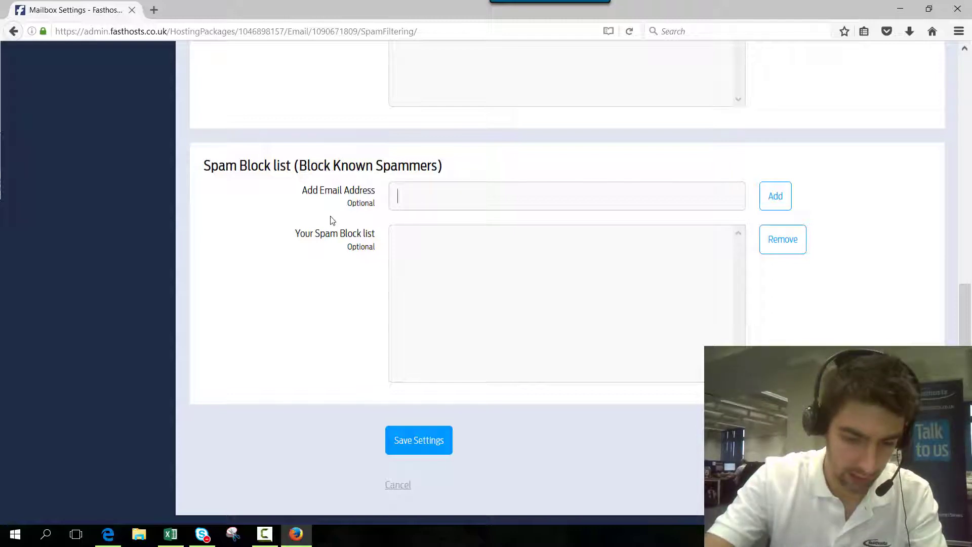
type("mail@mai")
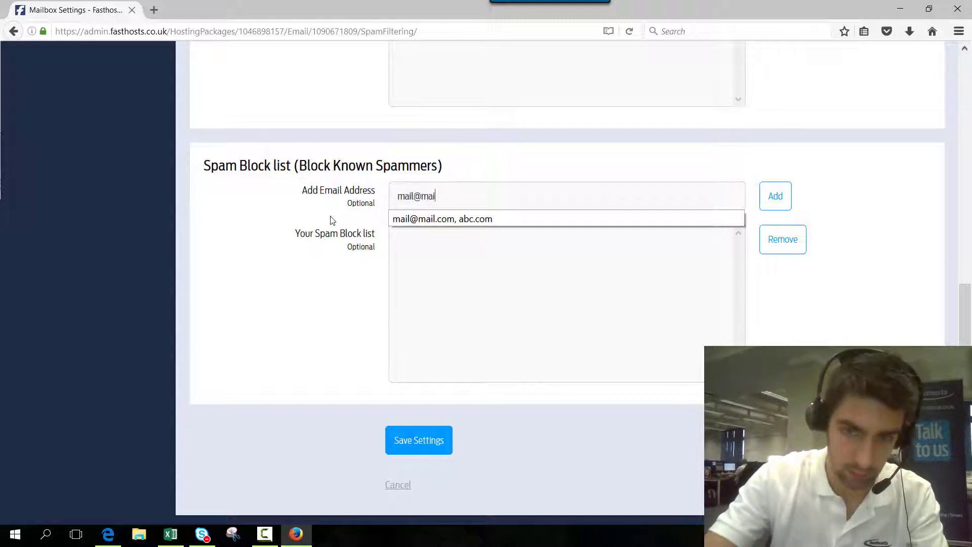
type("l.com")
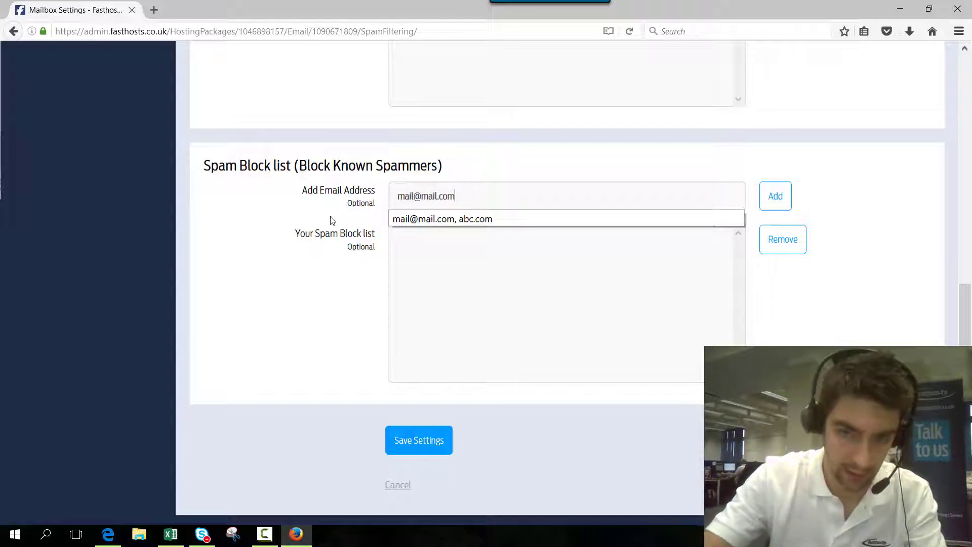
type(", @xy")
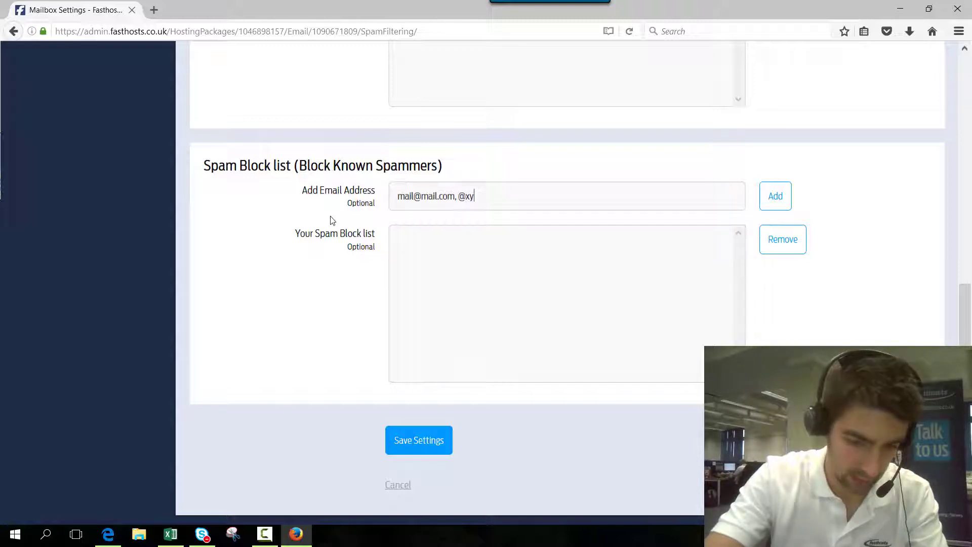
type("z.com")
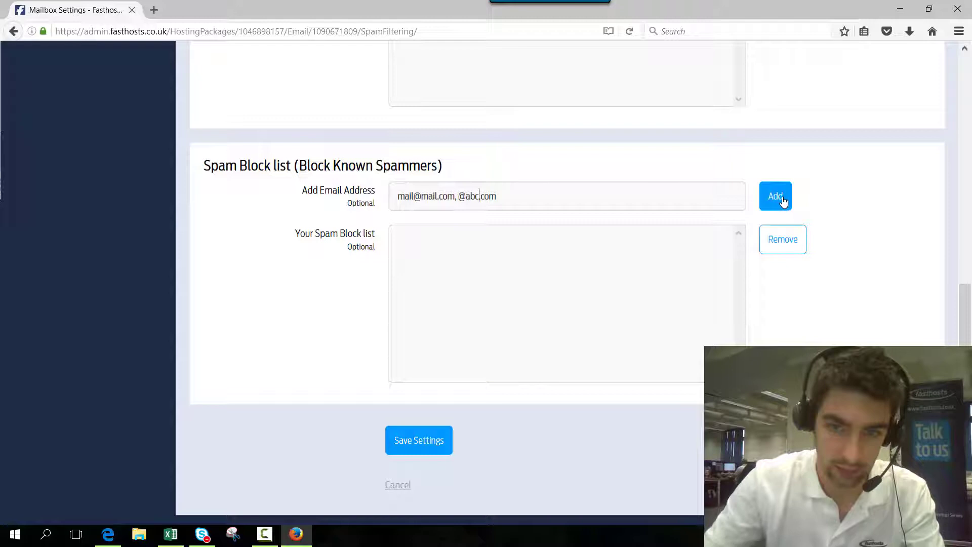
left_click(774, 195)
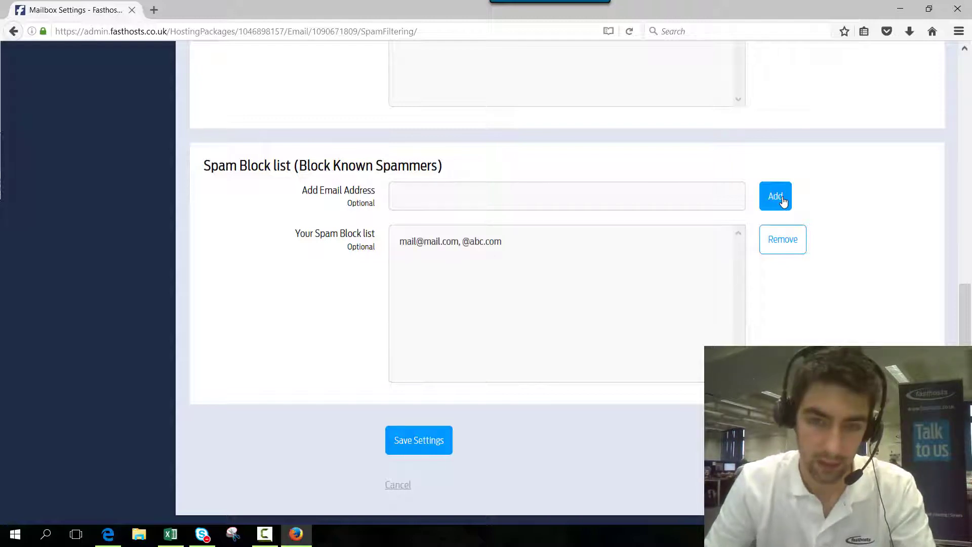
left_click(775, 196)
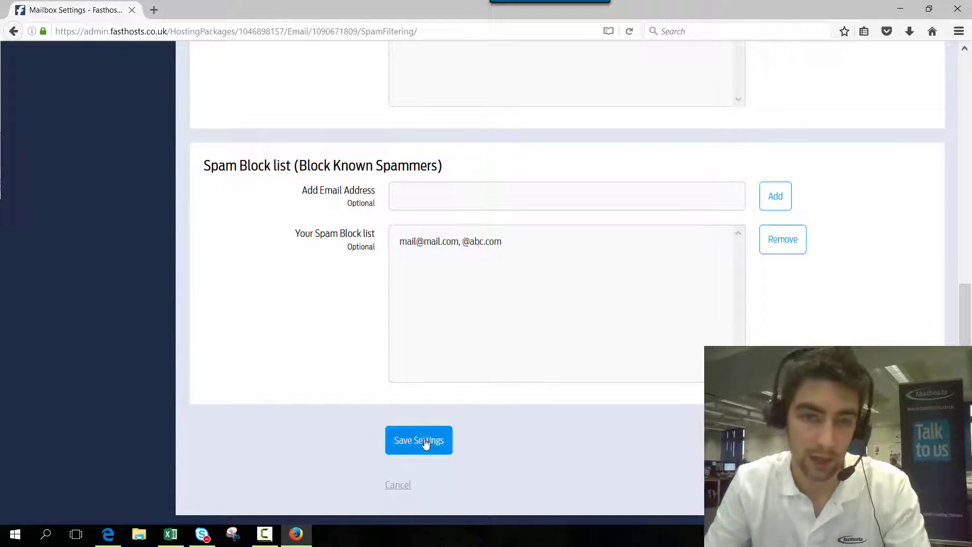
left_click(418, 440)
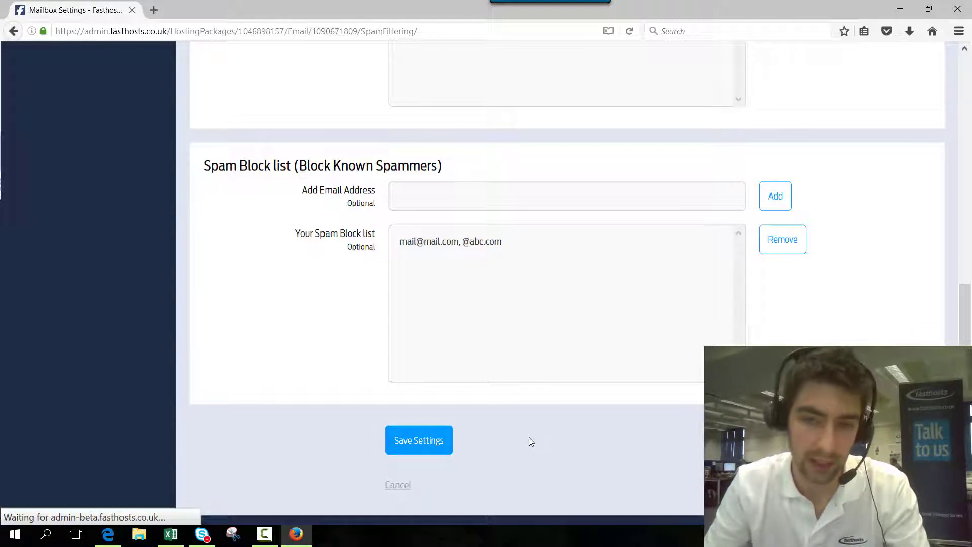
- Dismiss the 'settings have been updated' banner on the admin mailbox overview
left_click(418, 439)
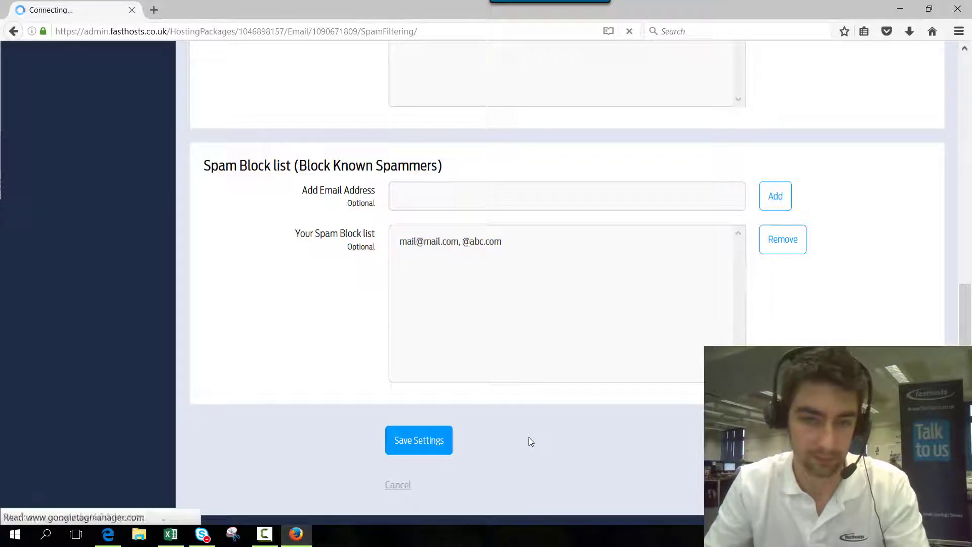
left_click(418, 440)
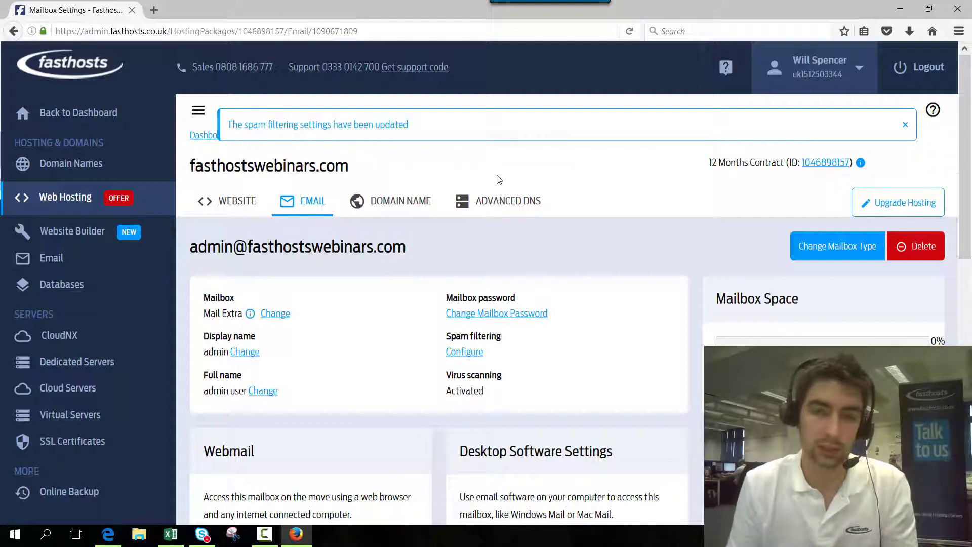
left_click(904, 123)
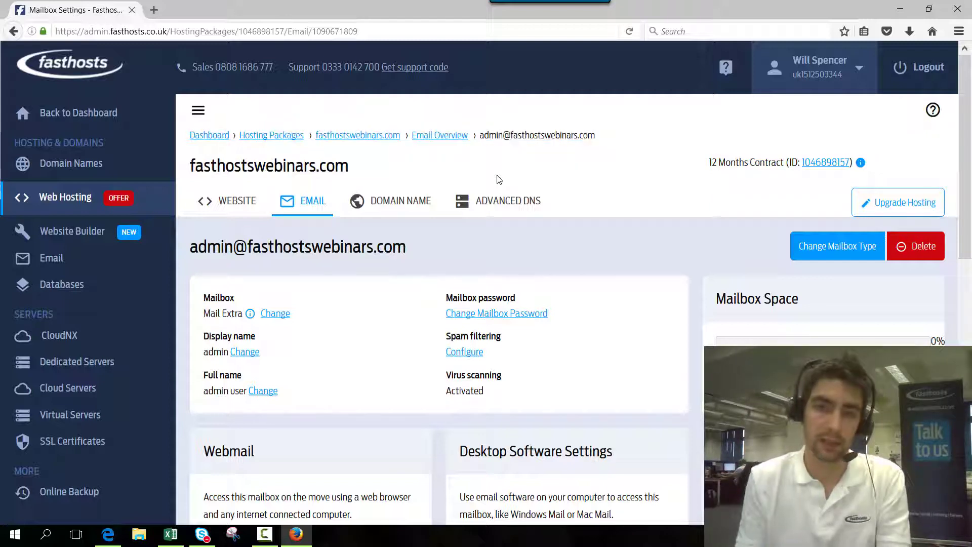